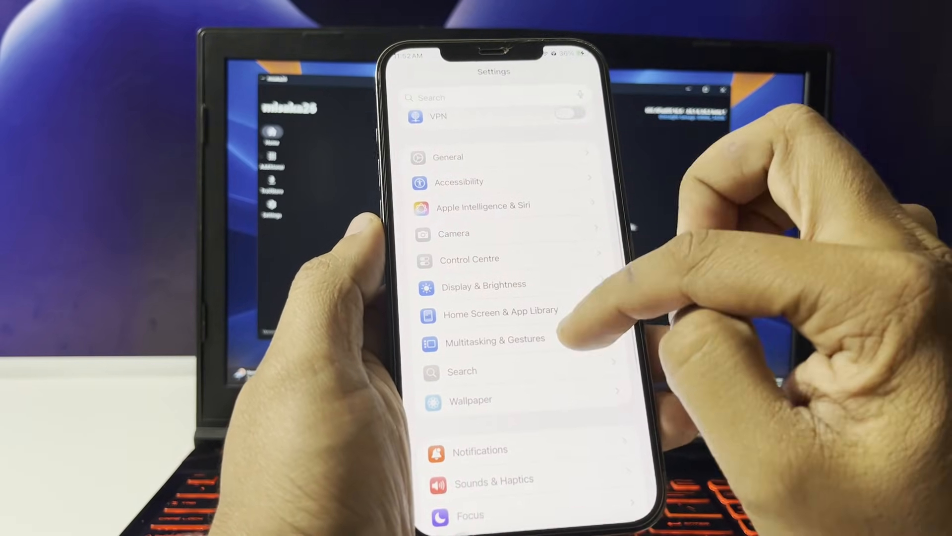
Bring up the app card grid and scroll back to older apps like Gmail and Facebook.
left_click(484, 286)
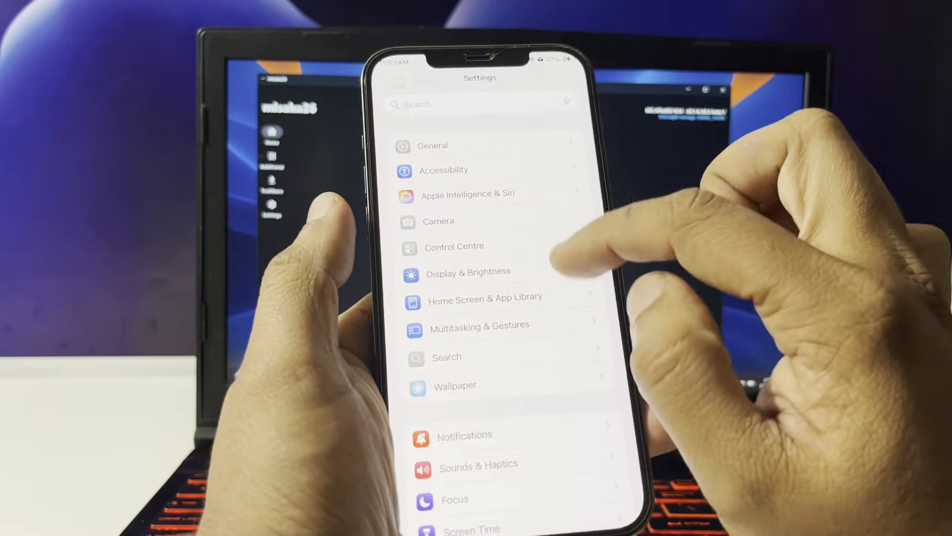
left_click(479, 325)
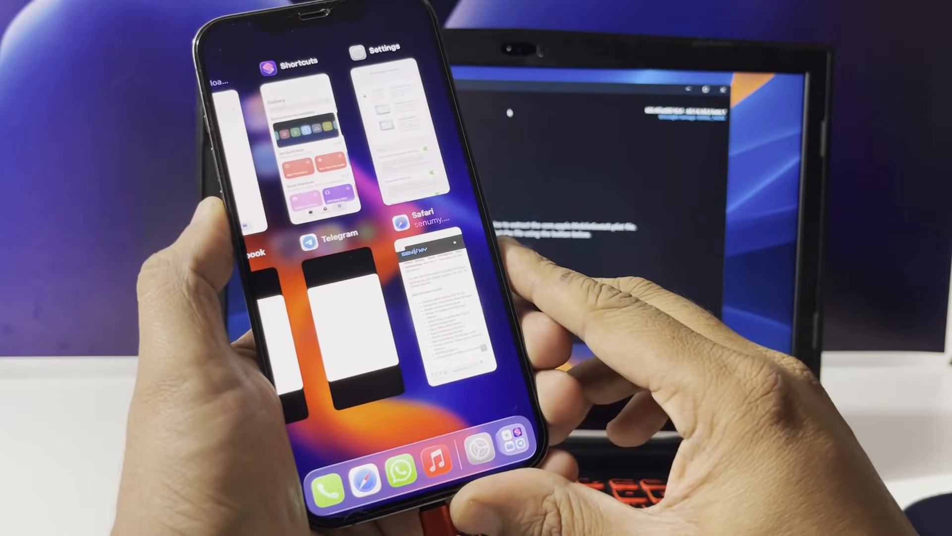
scroll("left", 3)
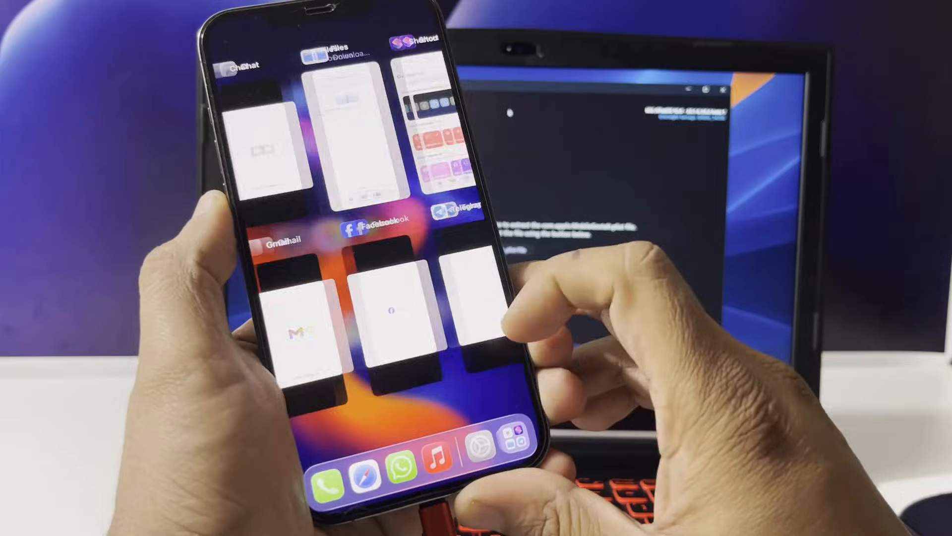